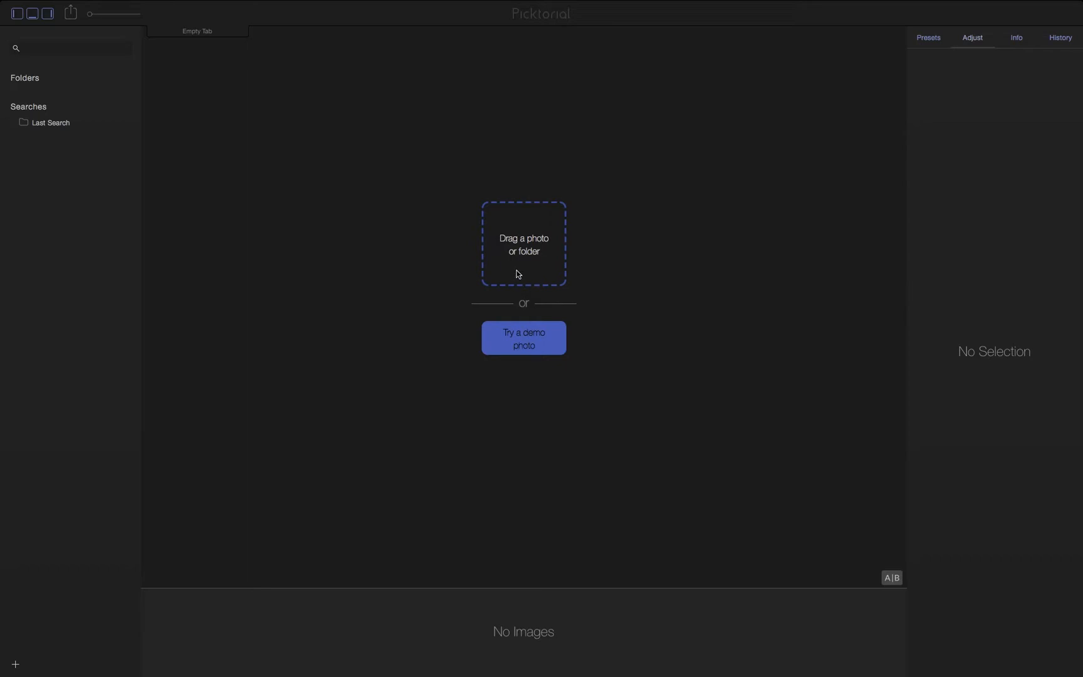
{"action": "mouse_move", "coordinate": [302, 214]}
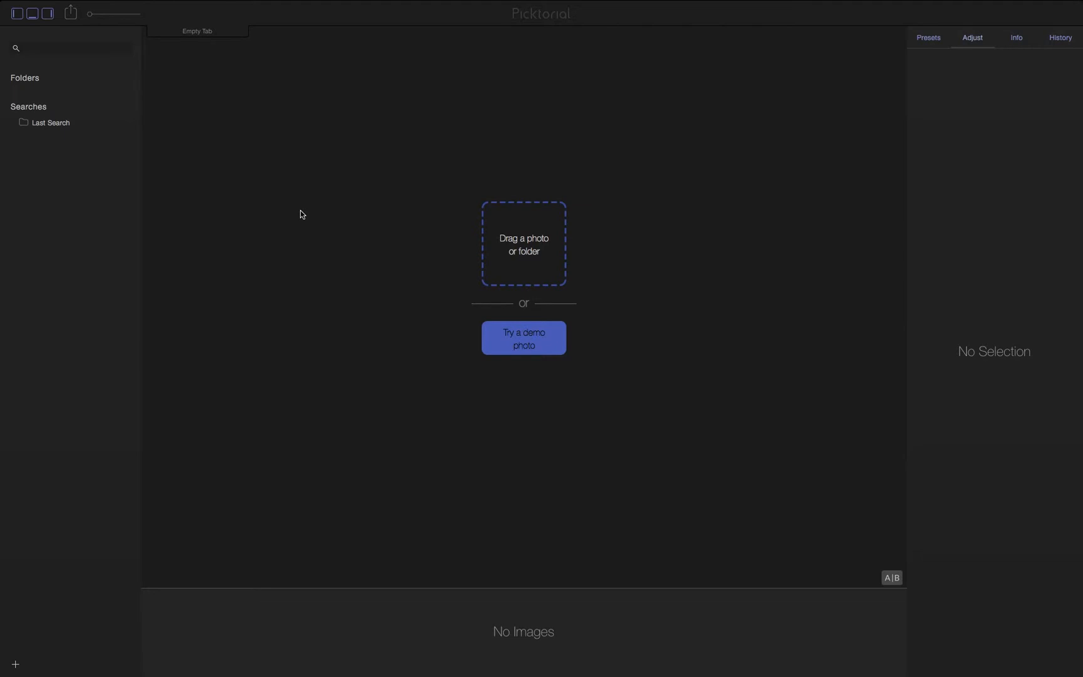
{"action": "mouse_move", "coordinate": [24, 81]}
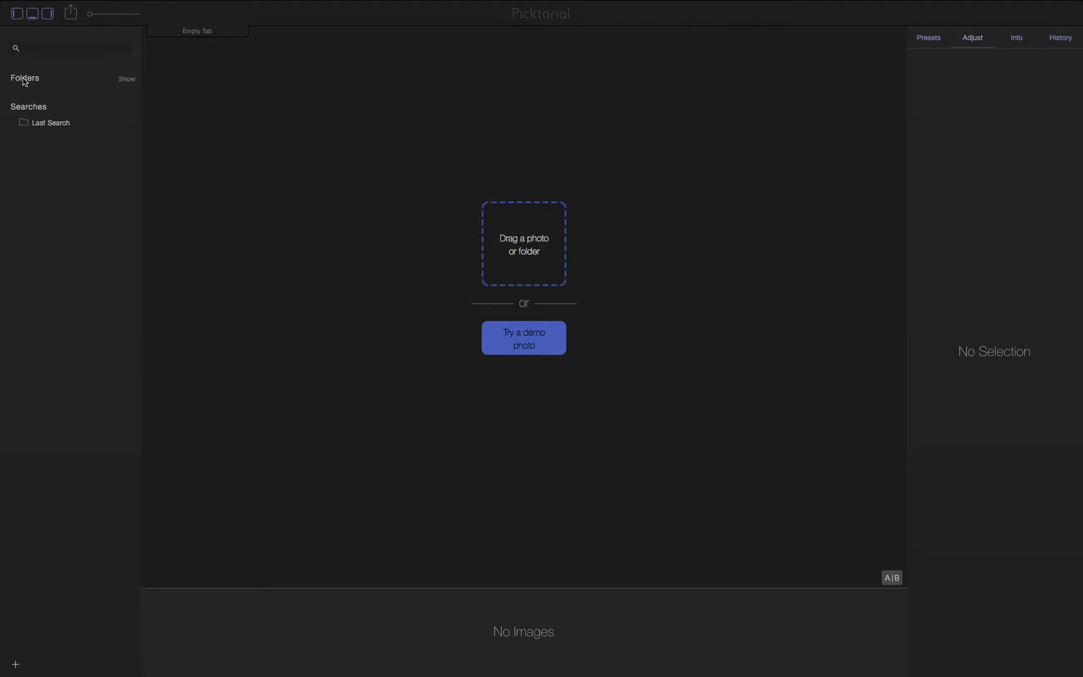
Step: Show the folder list and open the Demo Photos folder
{"action": "left_click", "coordinate": [126, 78]}
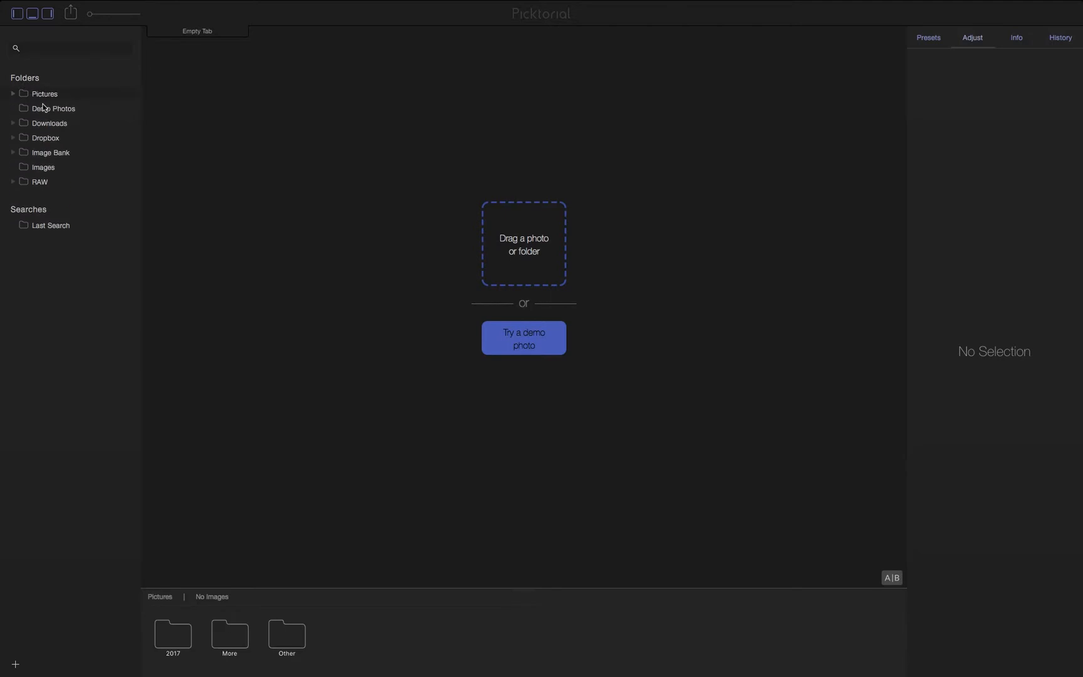
{"action": "left_click", "coordinate": [57, 108]}
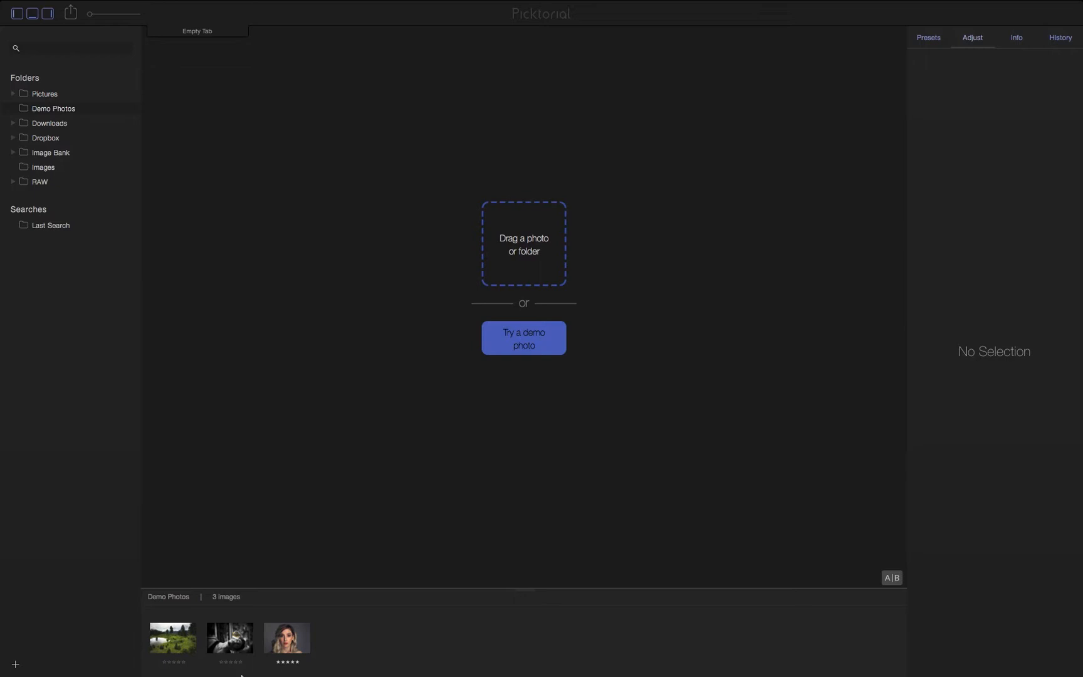
{"action": "mouse_move", "coordinate": [236, 616]}
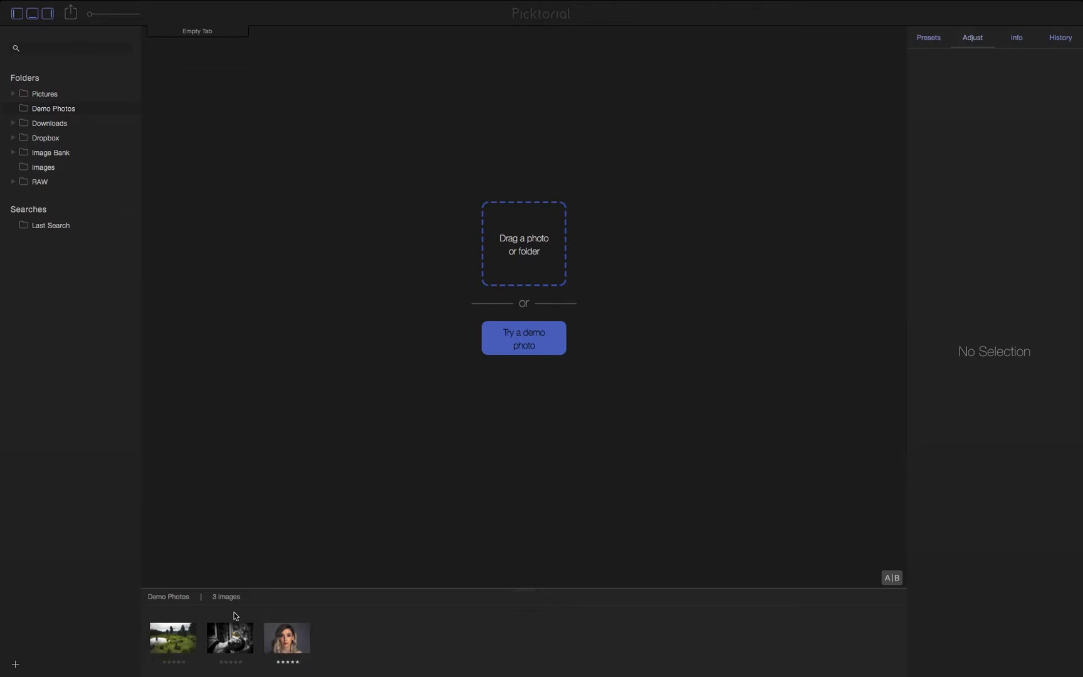
Step: Open China_Patch.jpg, expand its Retouch tools, and toggle the Light adjustment off and on
{"action": "double_click", "coordinate": [174, 639]}
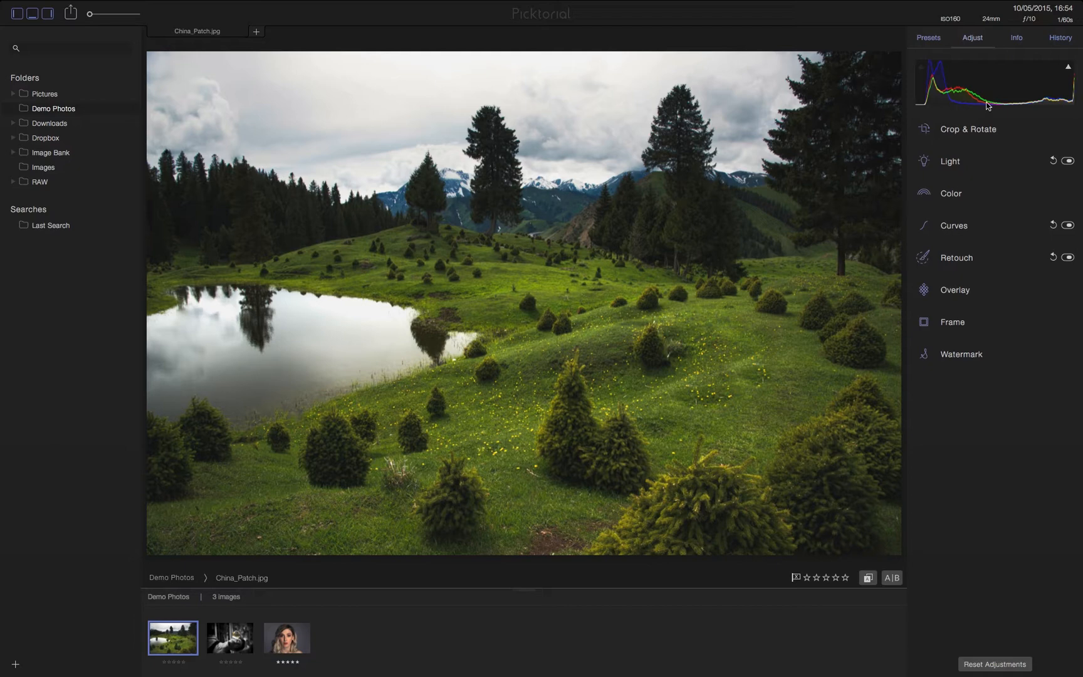
{"action": "mouse_move", "coordinate": [969, 163]}
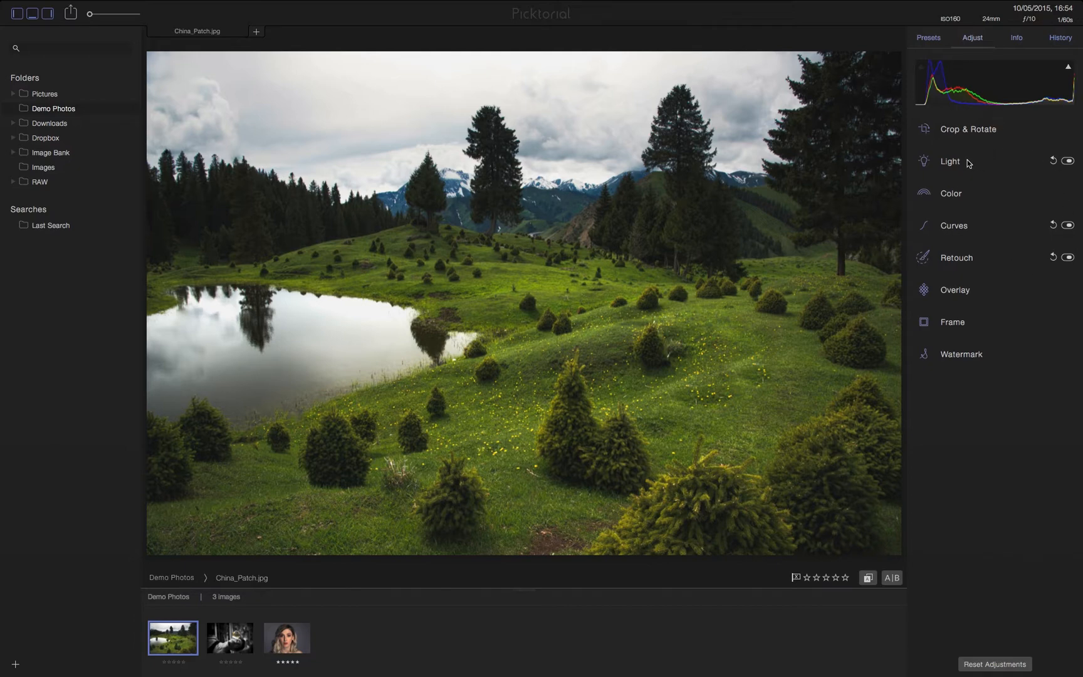
{"action": "mouse_move", "coordinate": [952, 202]}
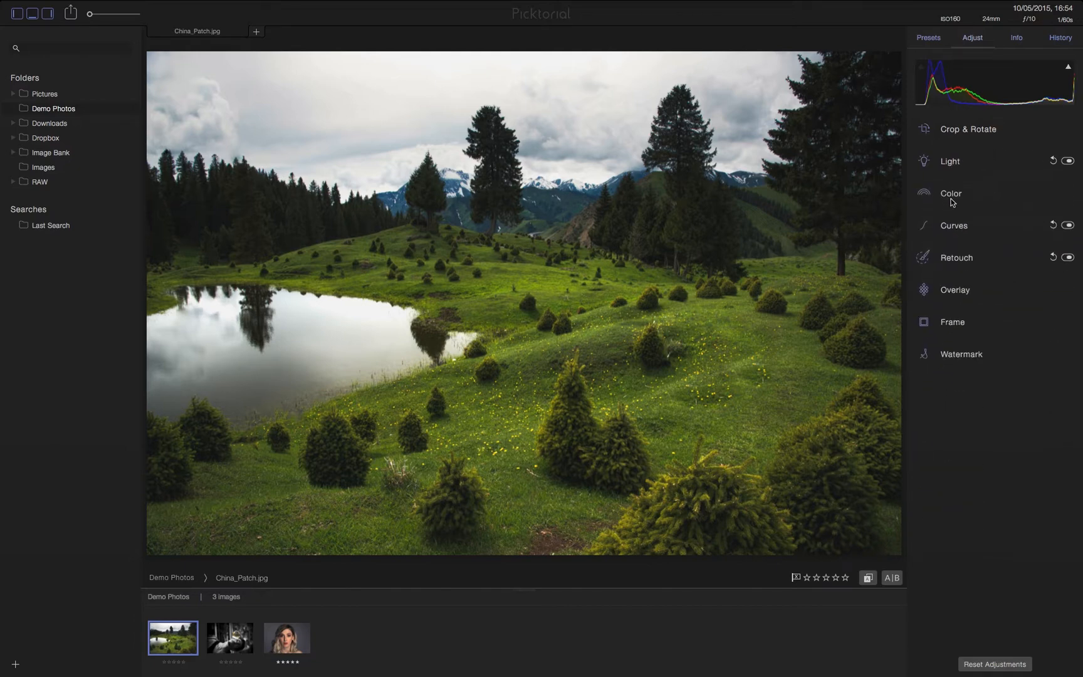
{"action": "left_click", "coordinate": [957, 258]}
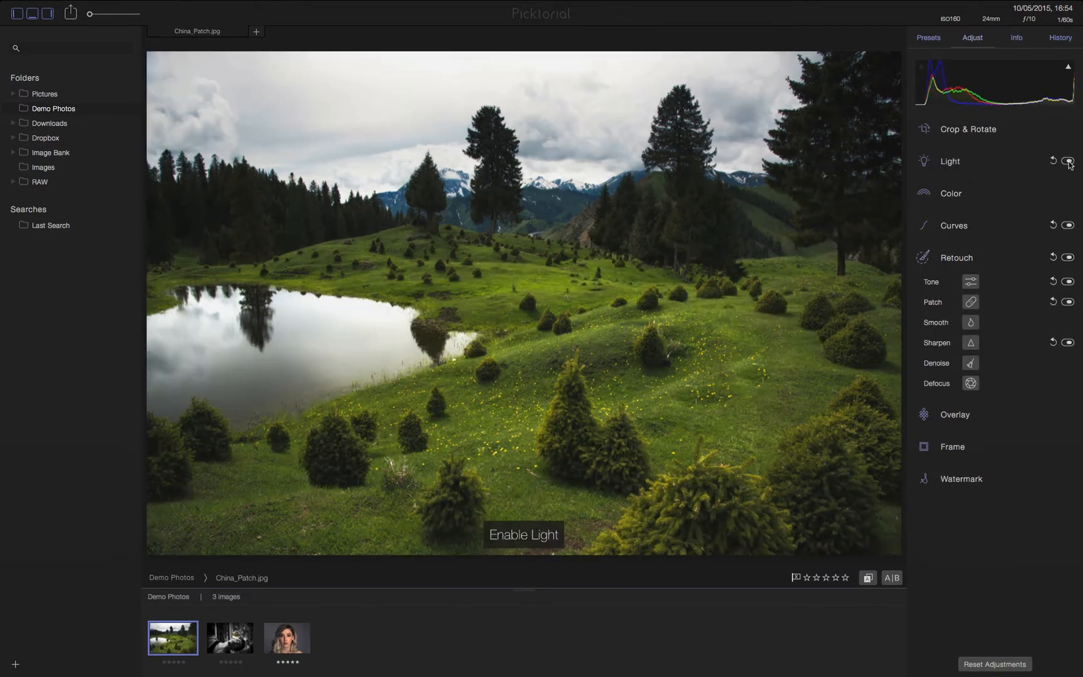
{"action": "left_click", "coordinate": [1068, 258]}
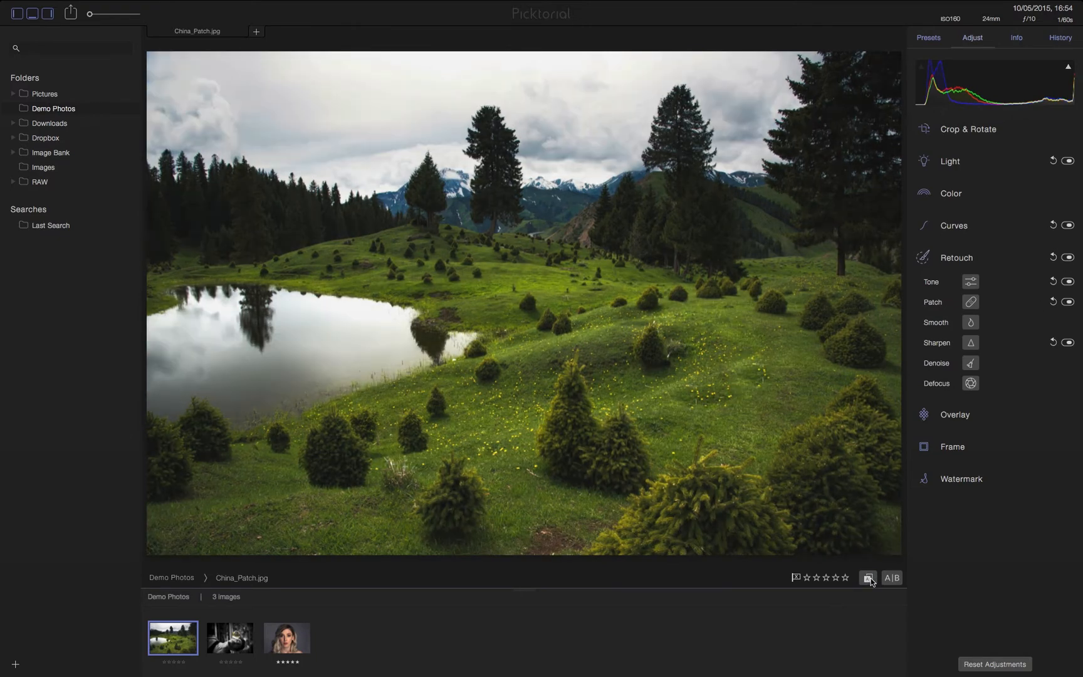
Step: Toggle the Patch retouch, view its healing settings, then open Local_Adjustment
{"action": "left_click", "coordinate": [1067, 302]}
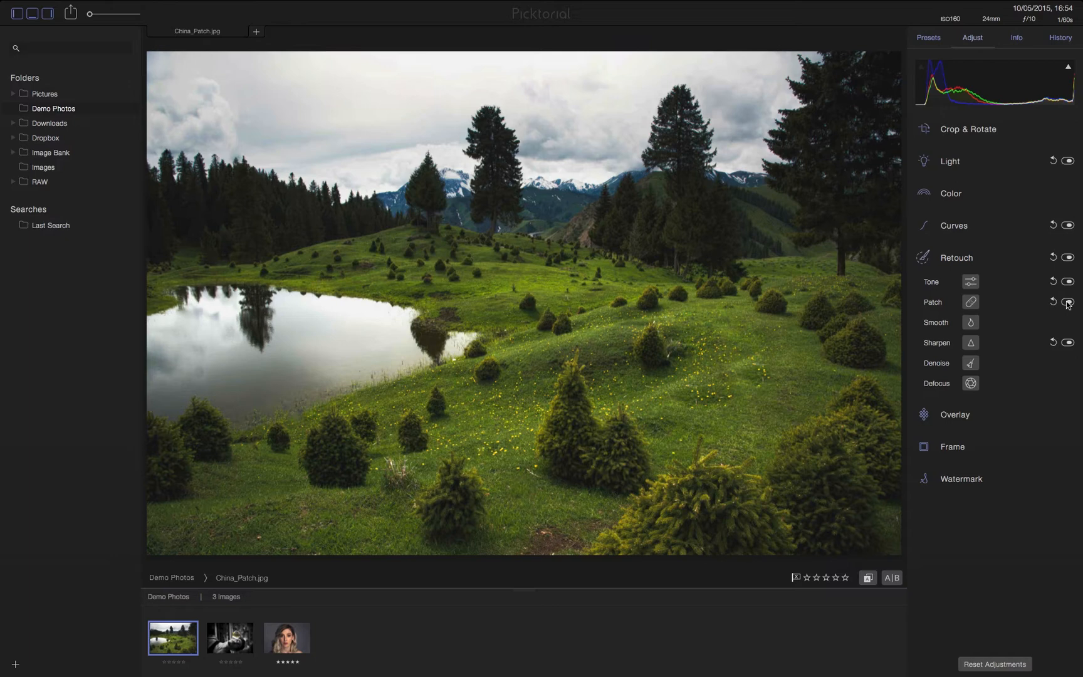
{"action": "mouse_move", "coordinate": [971, 302]}
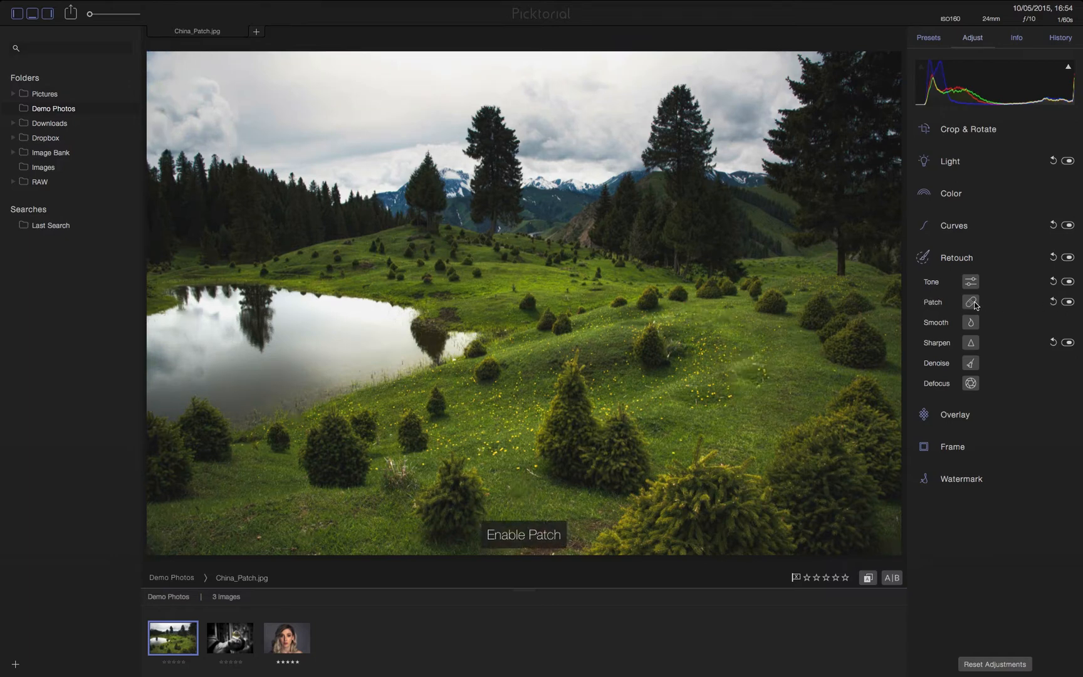
{"action": "left_click", "coordinate": [970, 302]}
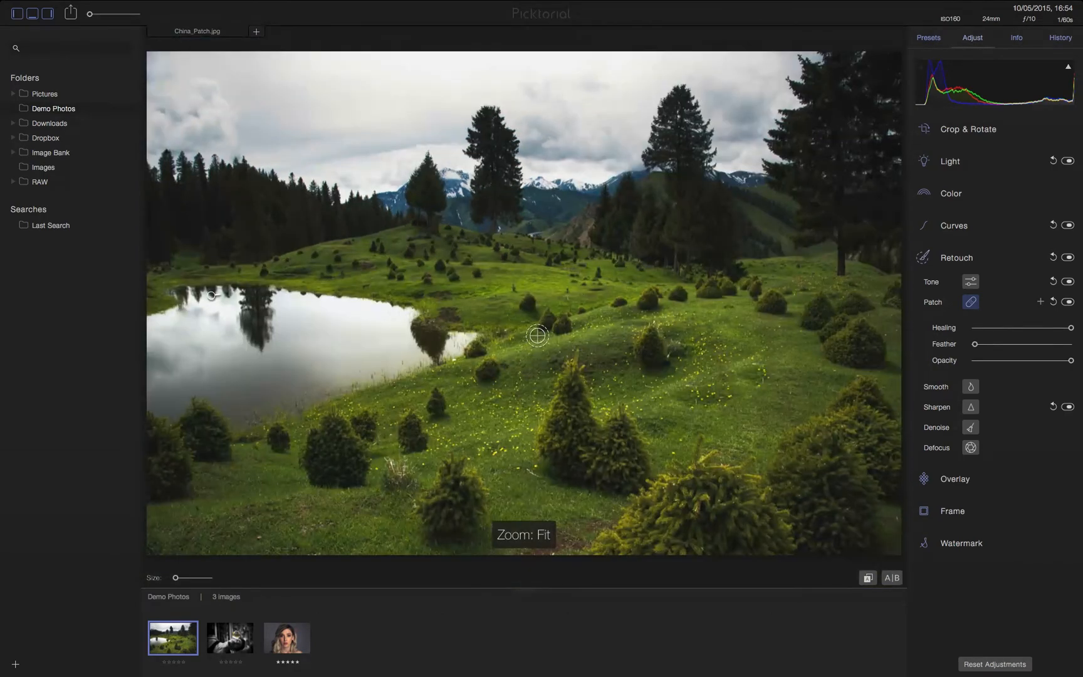
{"action": "left_click", "coordinate": [231, 640]}
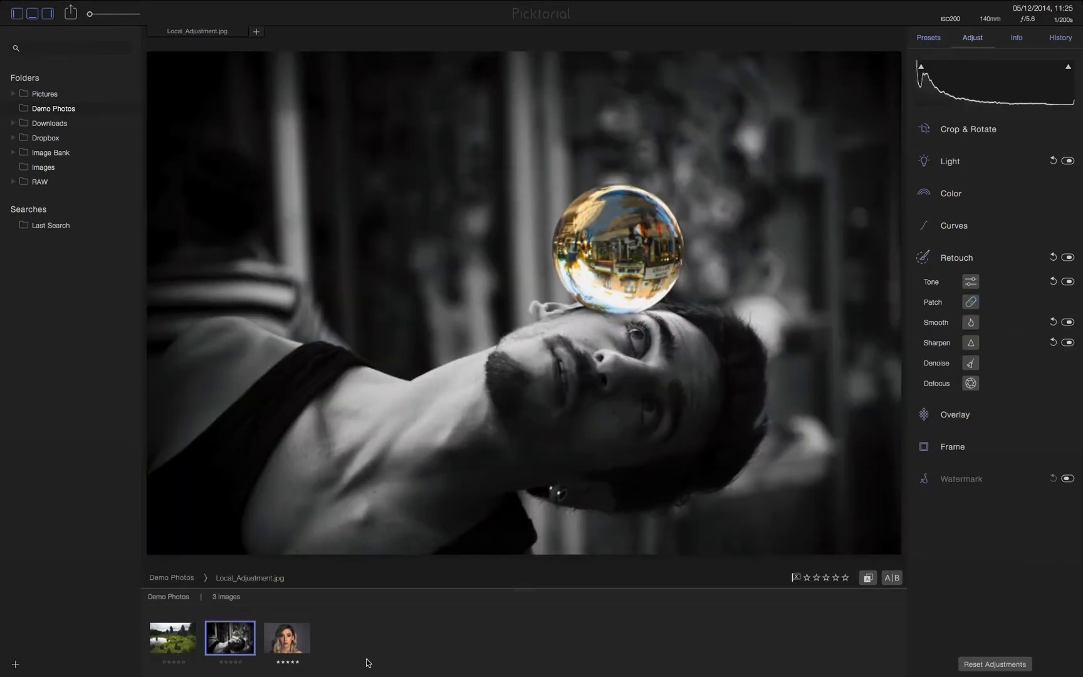
Step: Toggle the glass-ball photo's Tone retouch, view its local tone pins, then open Skin_Smoothed
{"action": "left_click", "coordinate": [1068, 164]}
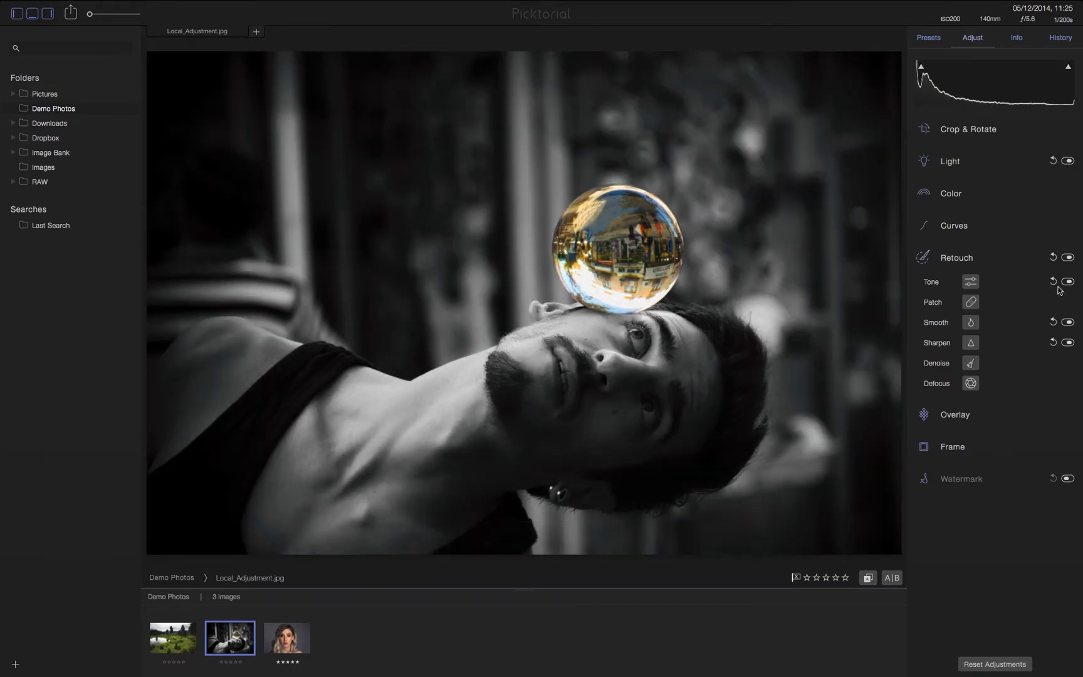
{"action": "mouse_move", "coordinate": [975, 281]}
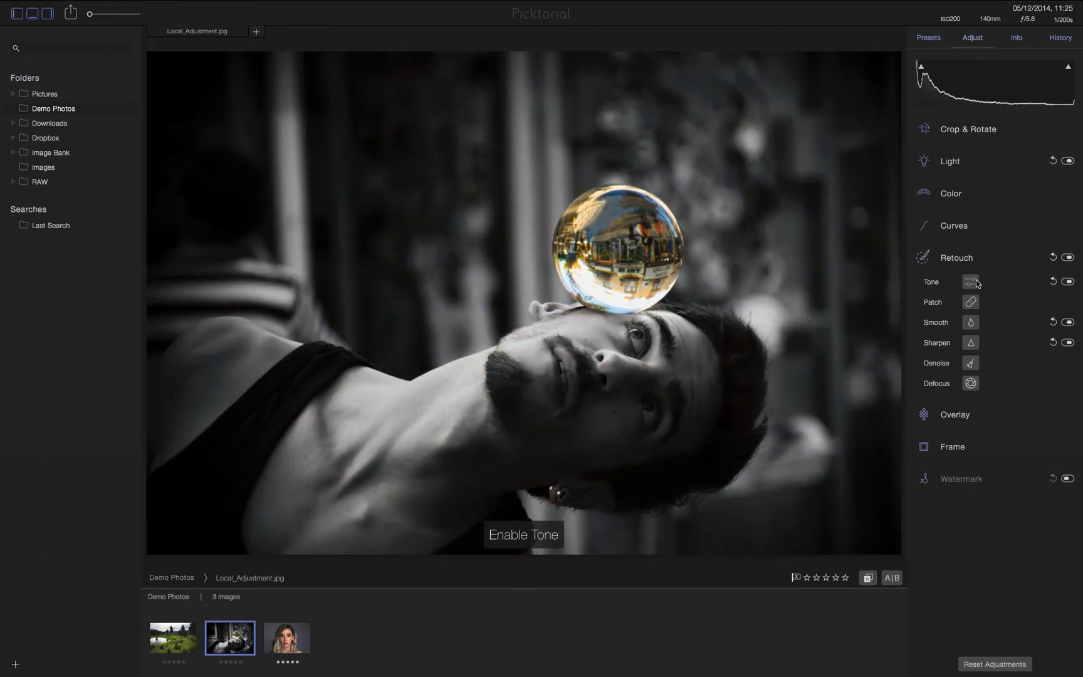
{"action": "left_click", "coordinate": [970, 281]}
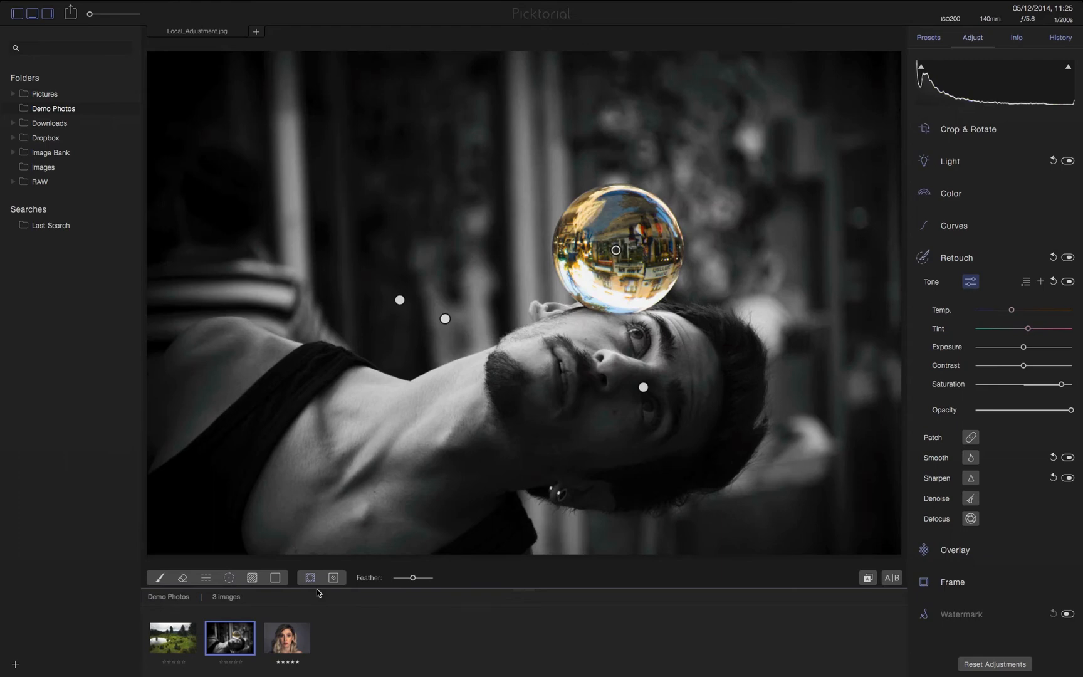
{"action": "left_click", "coordinate": [288, 641]}
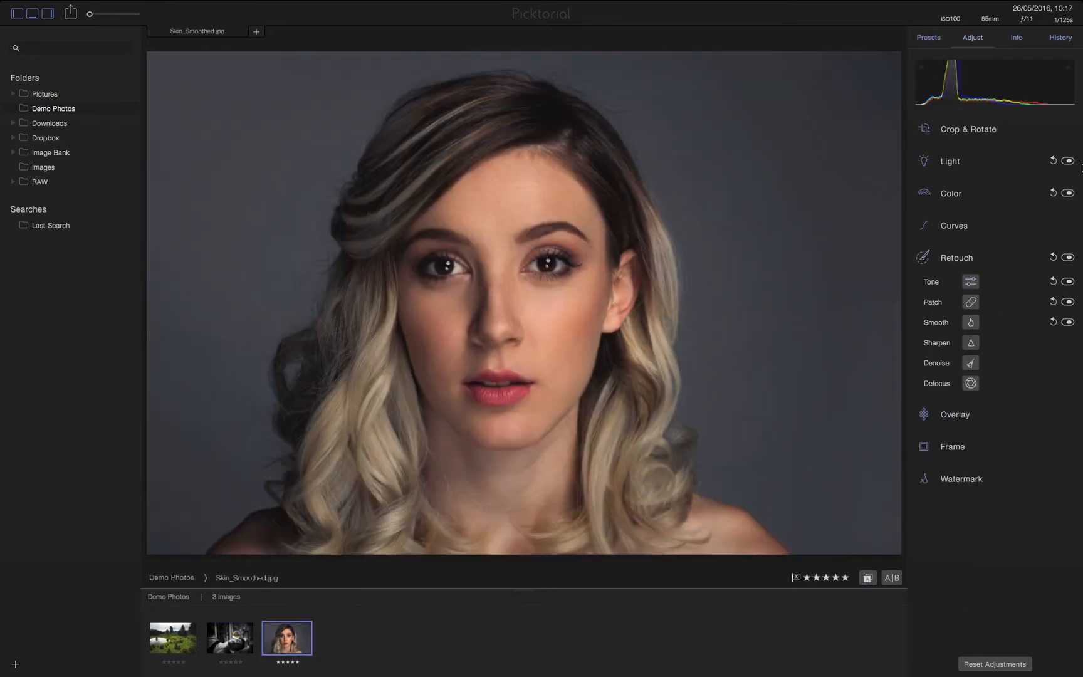
Step: Show skin smoothing settings, zoom on the face, and set Texture to -44
{"action": "left_click", "coordinate": [1066, 192]}
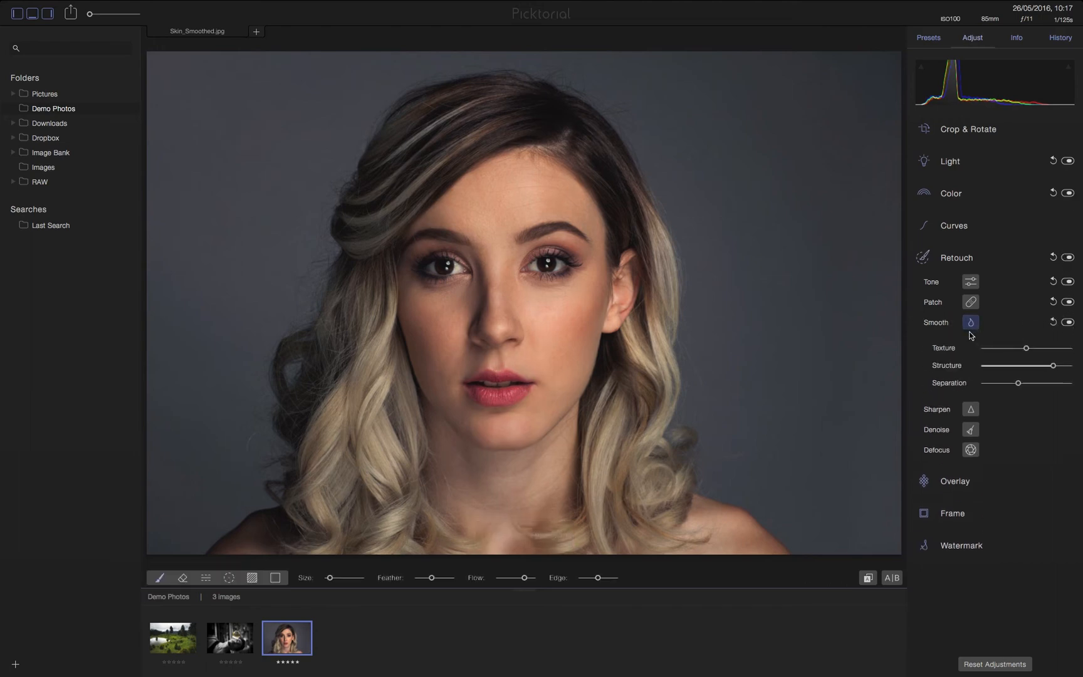
{"action": "left_click", "coordinate": [623, 339]}
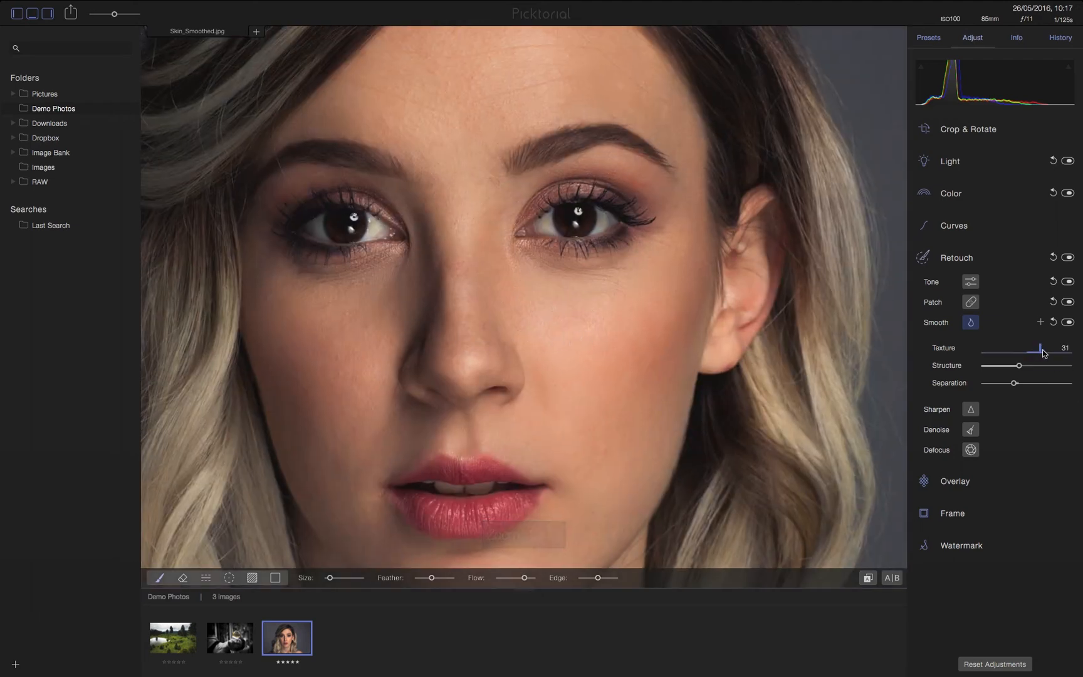
{"action": "left_click_drag", "start_coordinate": [1048, 350], "coordinate": [993, 350]}
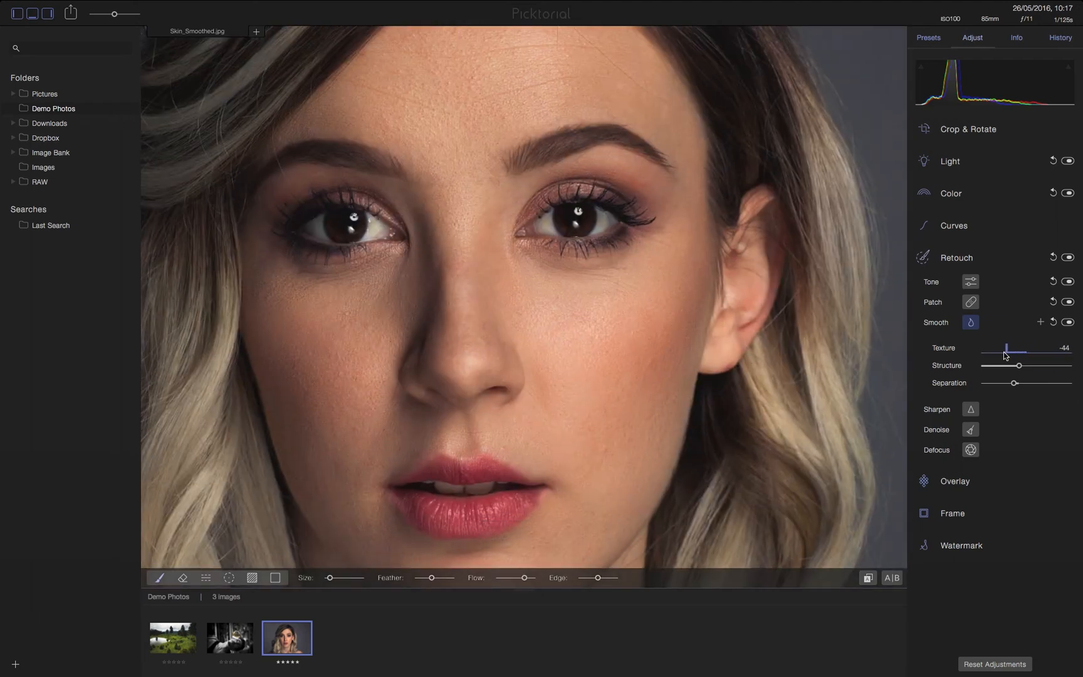